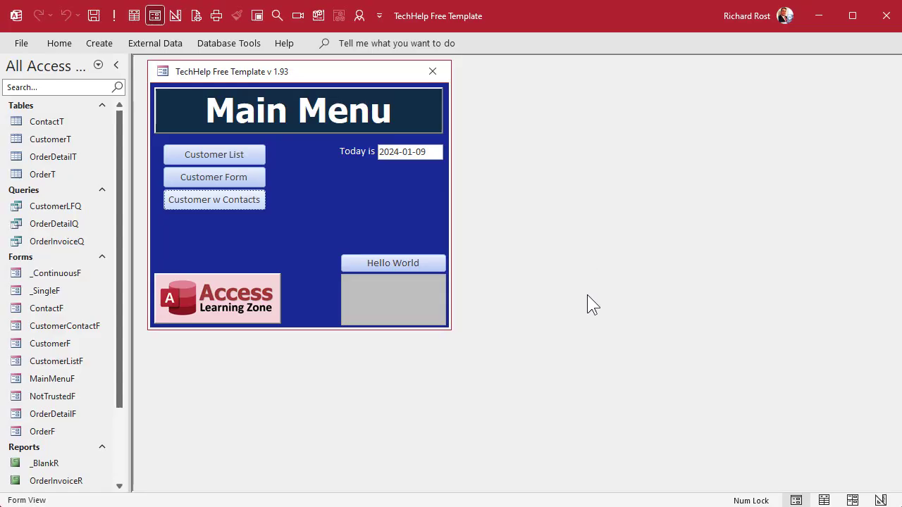
Step: Open and close Customers with Contacts, then open the Customers form and click a field
{"action": "left_click", "coordinate": [213, 200]}
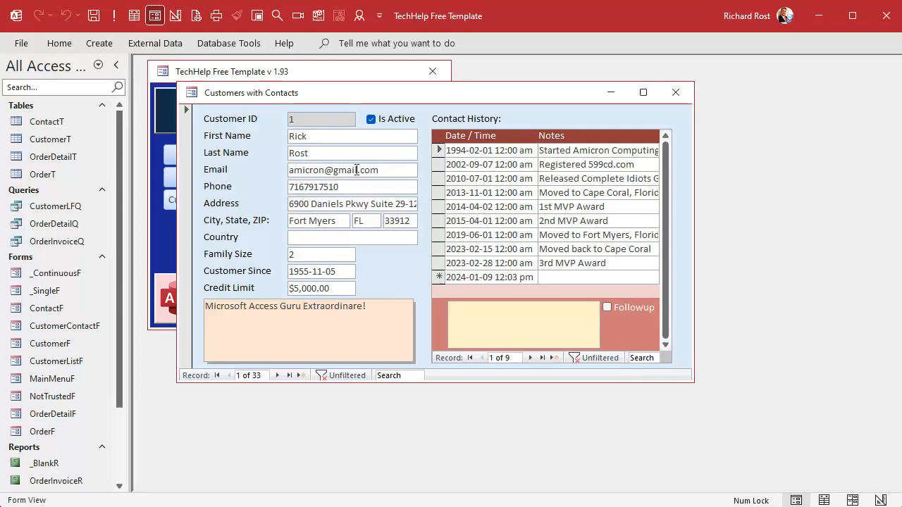
{"action": "left_click", "coordinate": [674, 92]}
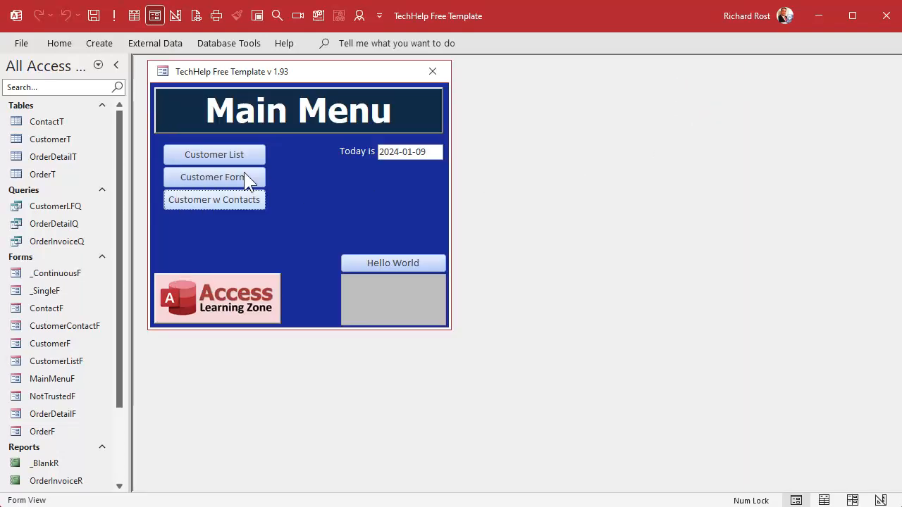
{"action": "left_click", "coordinate": [213, 177]}
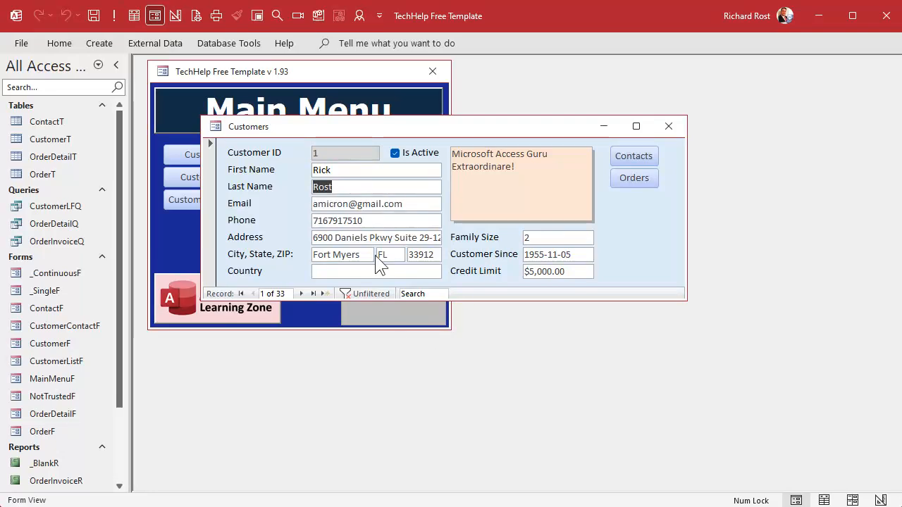
{"action": "left_click", "coordinate": [356, 204]}
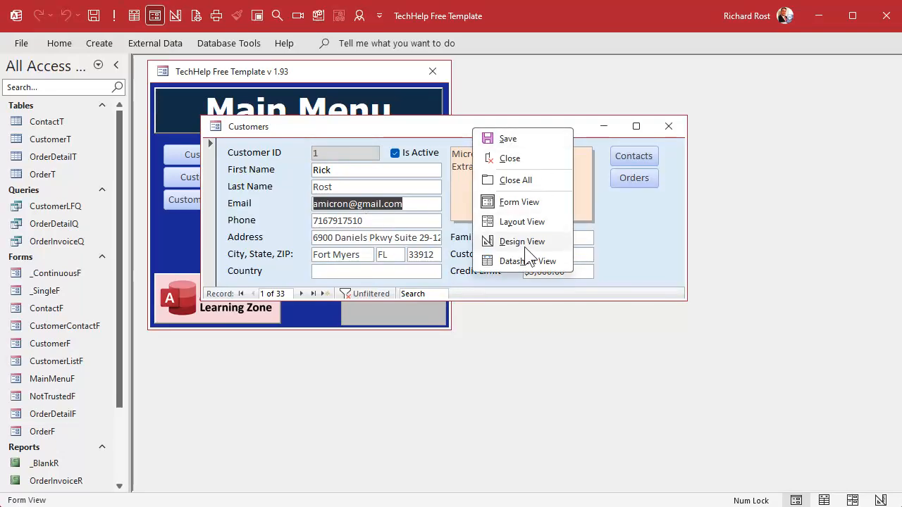
Step: Switch the Customers form to Design View and open the GlobalMod module's SelAll code
{"action": "left_click", "coordinate": [522, 241]}
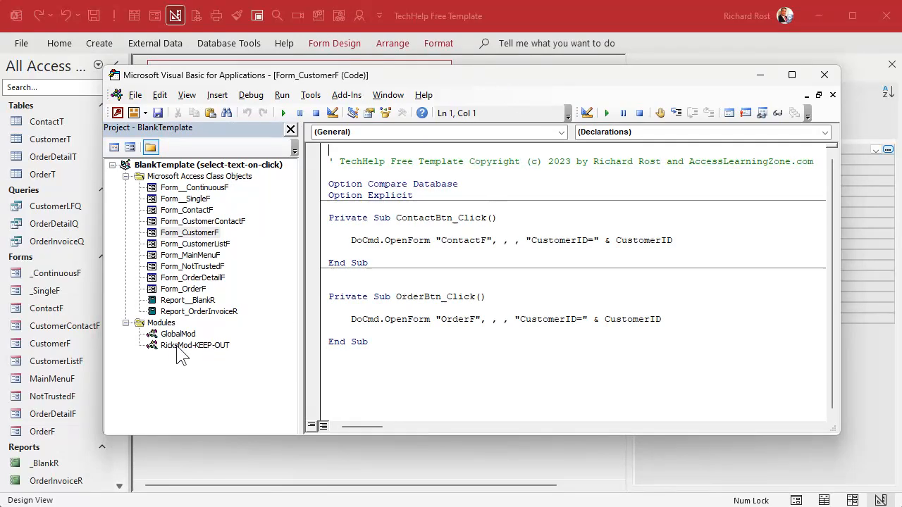
{"action": "double_click", "coordinate": [177, 333]}
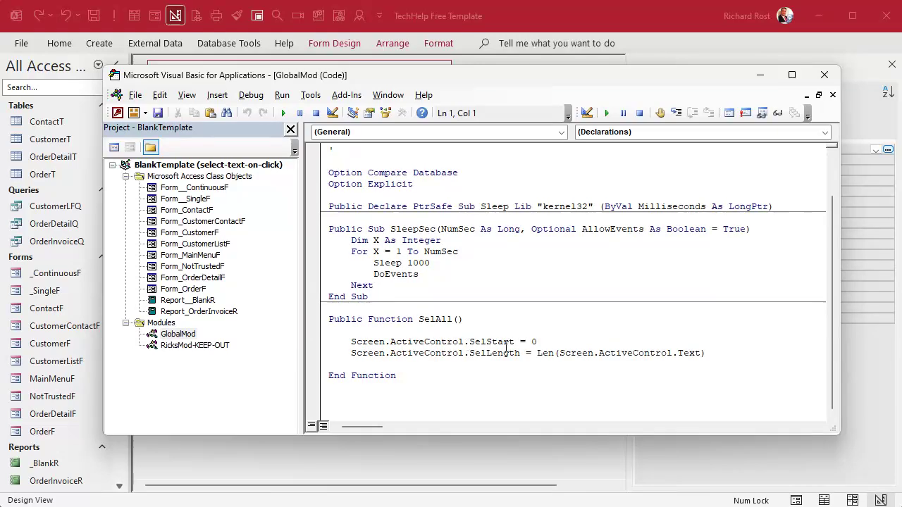
Step: Walk through ActiveControl, SelStart and the length expression, then add lines atop SelAll
{"action": "left_click", "coordinate": [374, 342]}
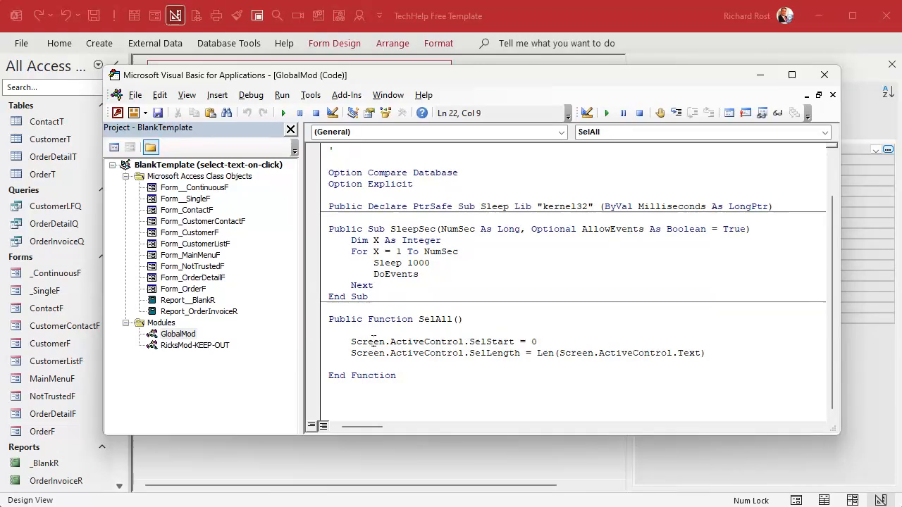
{"action": "double_click", "coordinate": [426, 342]}
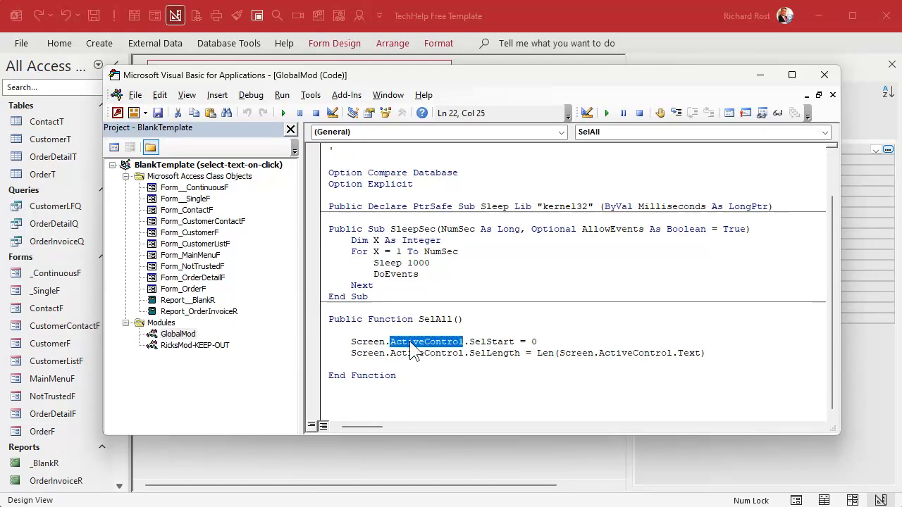
{"action": "mouse_move", "coordinate": [486, 345]}
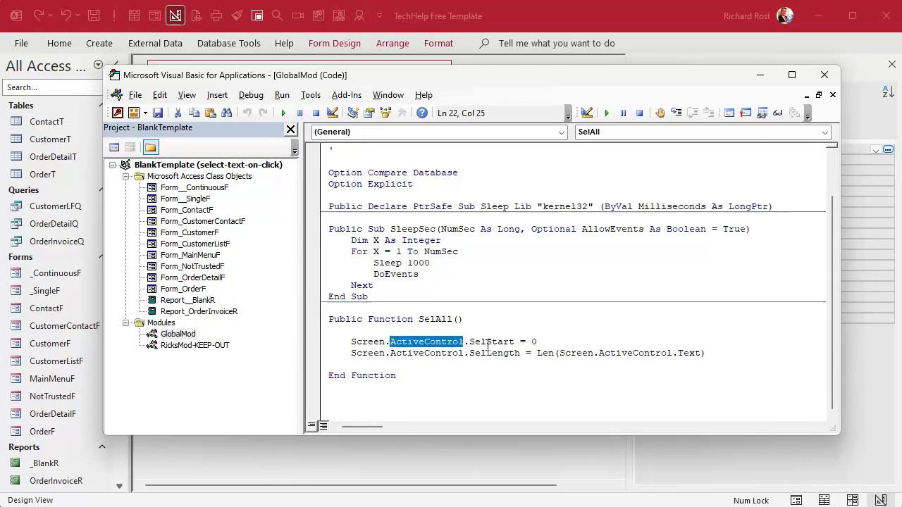
{"action": "double_click", "coordinate": [491, 342]}
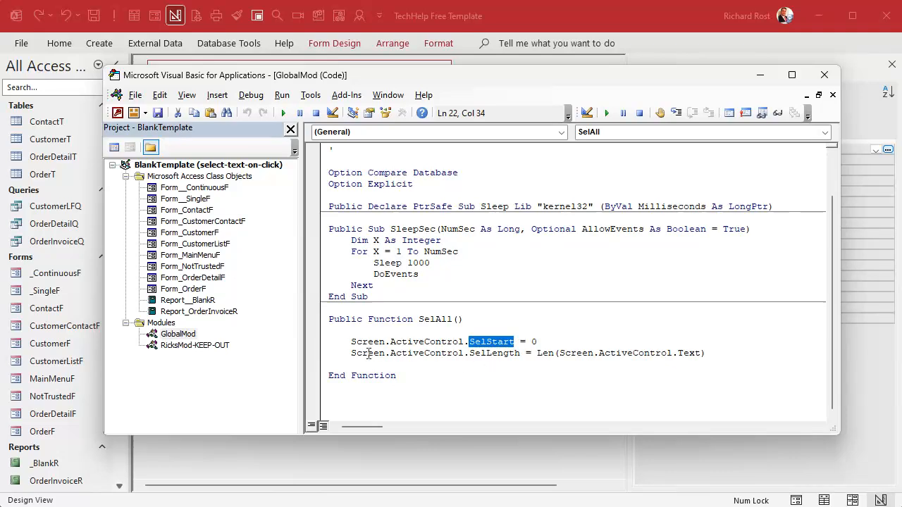
{"action": "double_click", "coordinate": [493, 353]}
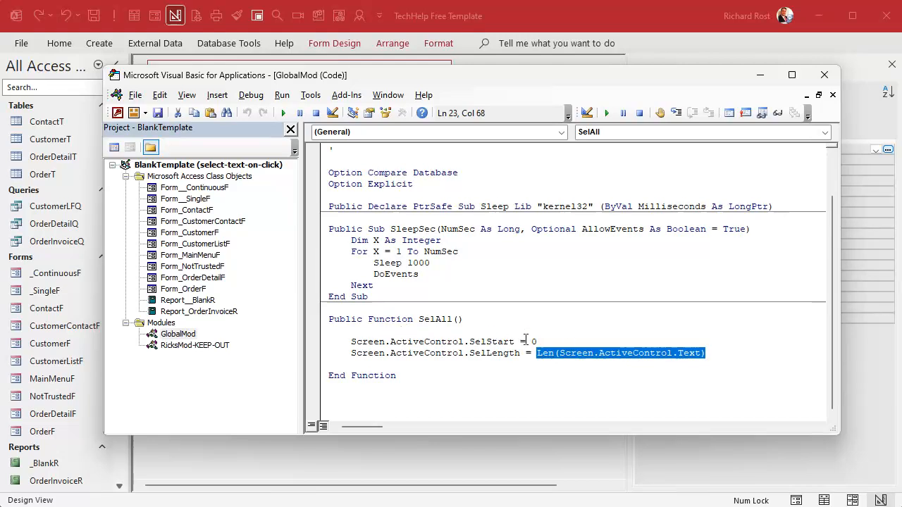
{"action": "mouse_move", "coordinate": [634, 344]}
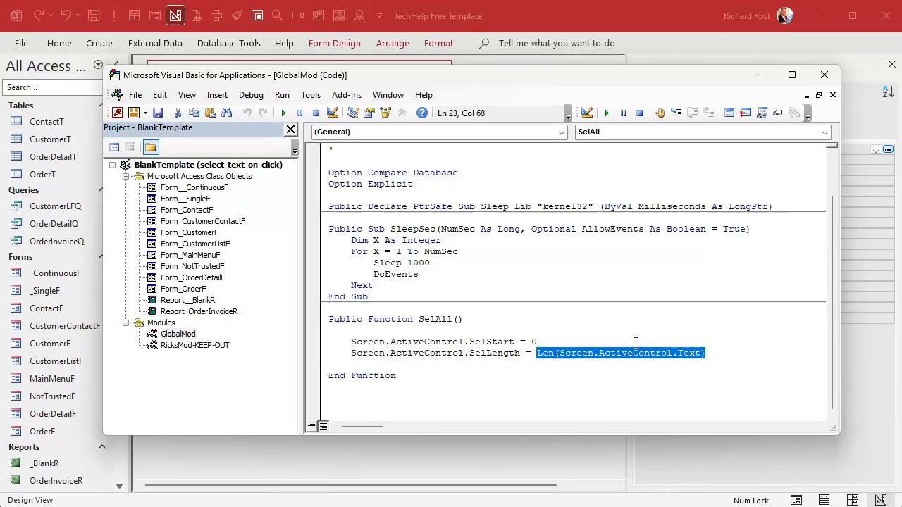
{"action": "left_click", "coordinate": [350, 319]}
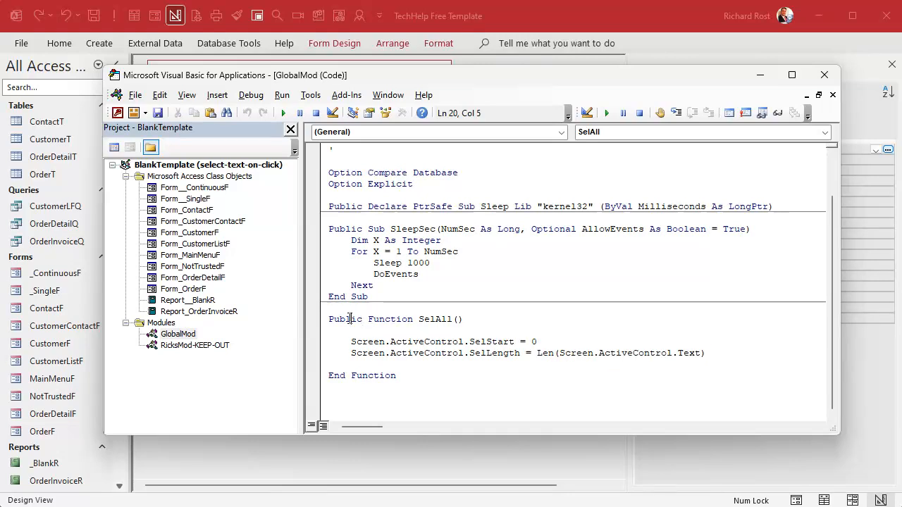
{"action": "left_click", "coordinate": [385, 366]}
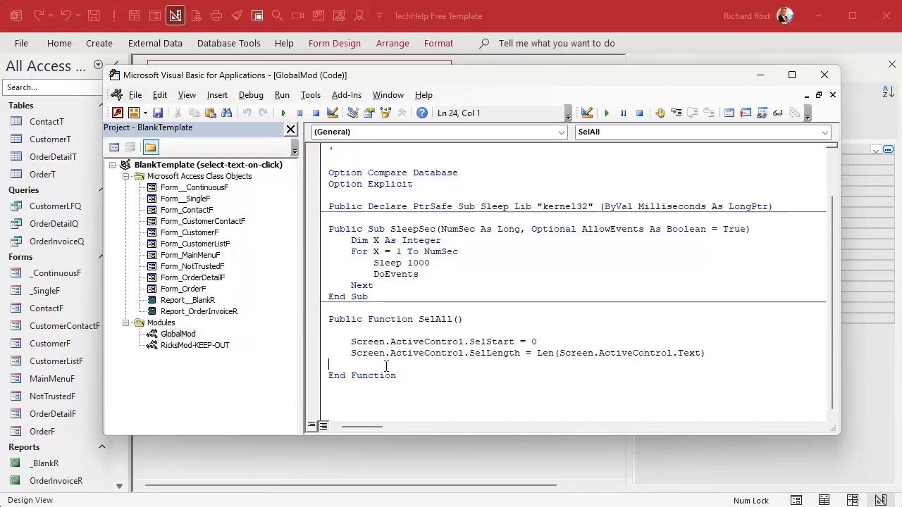
{"action": "mouse_move", "coordinate": [361, 307]}
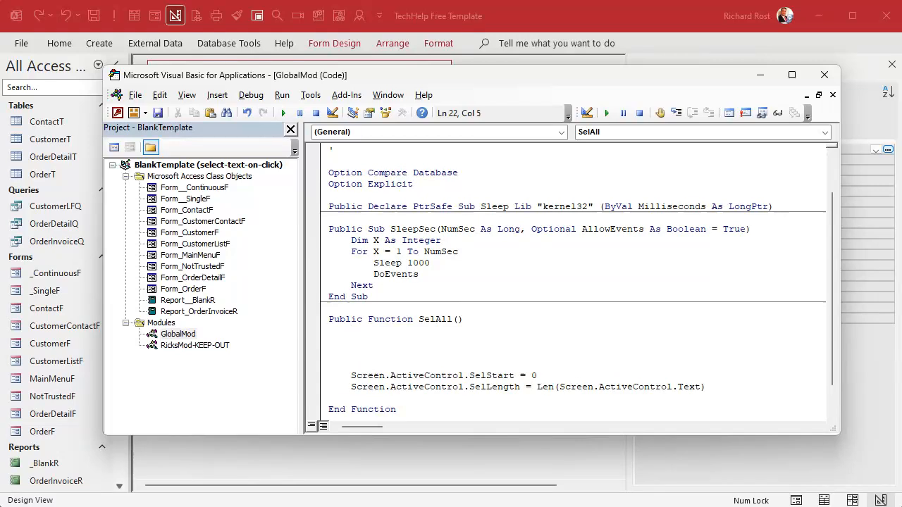
Step: Declare 'Static LastClickedControl As String' at the top of SelAll
{"action": "type", "text": "static"}
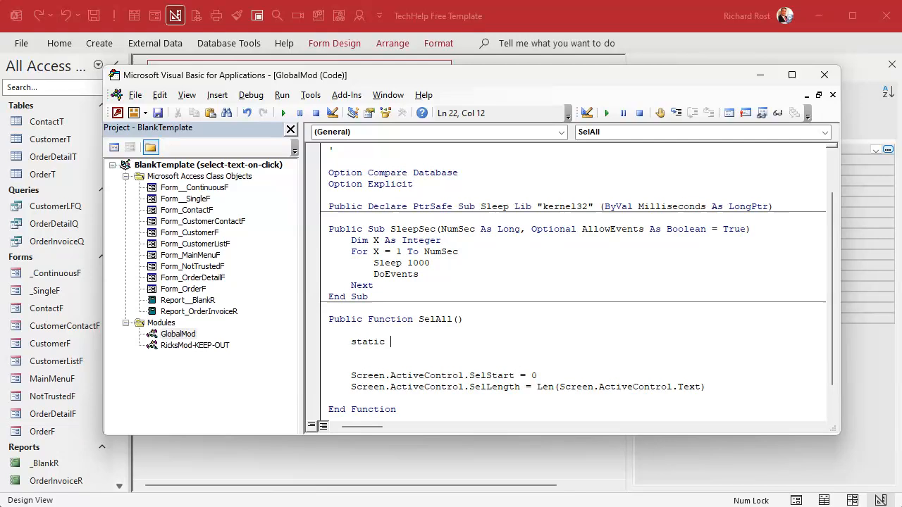
{"action": "type", "text": "Last"}
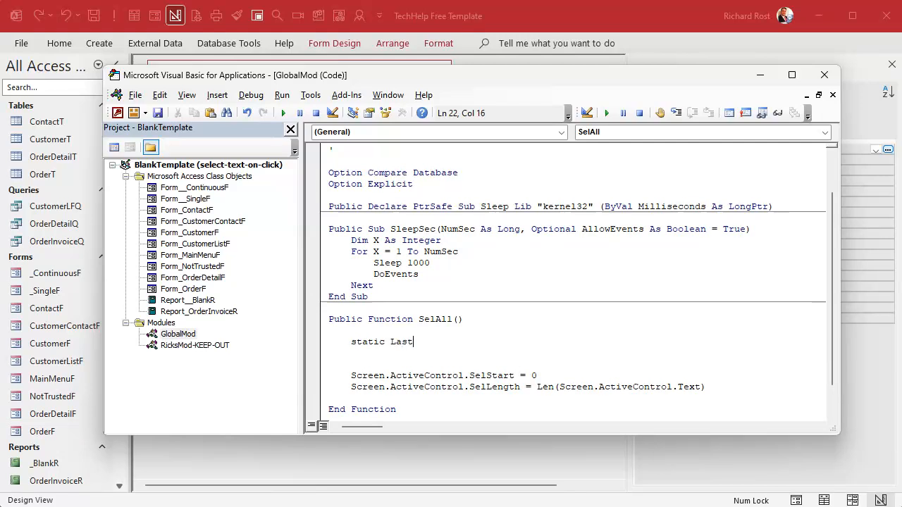
{"action": "type", "text": "ClickedContro"}
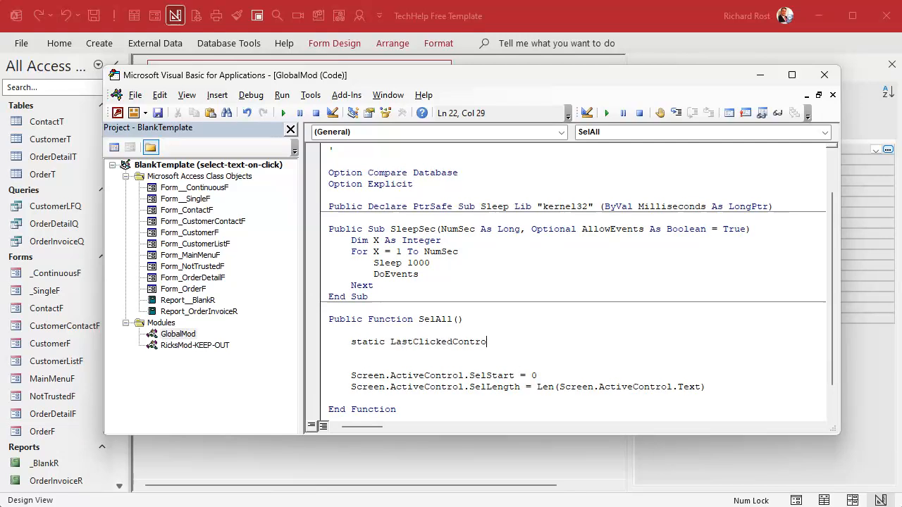
{"action": "type", "text": "as String"}
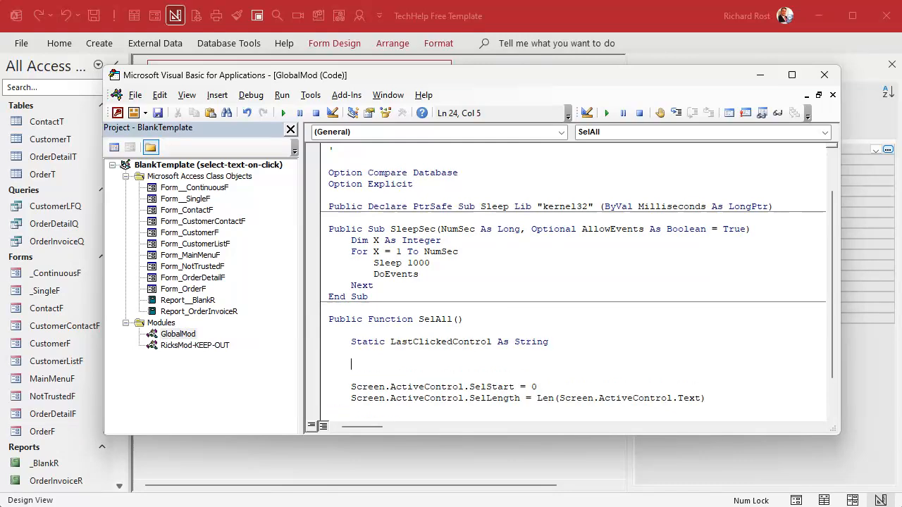
Step: Begin an If block testing LastClickedControl <> Screen.ActiveControl.Name
{"action": "type", "text": "if lastclickedc"}
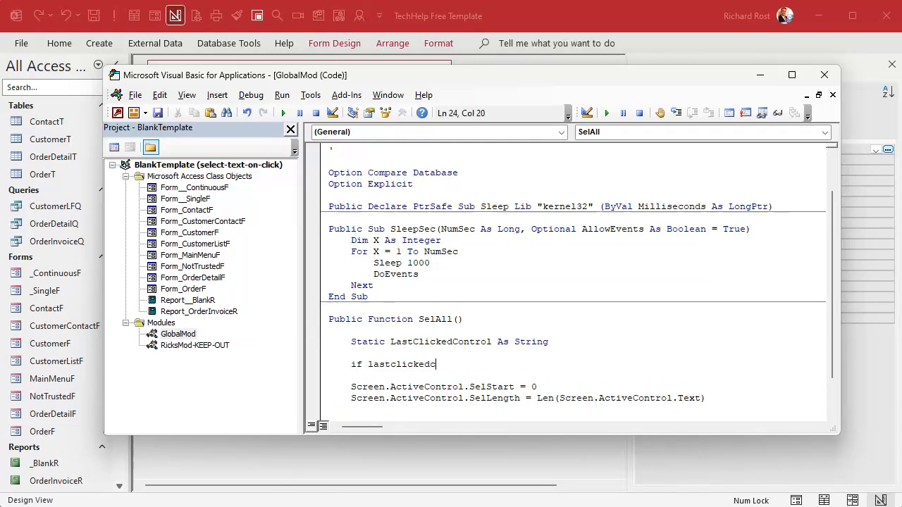
{"action": "type", "text": "ontrol <>"}
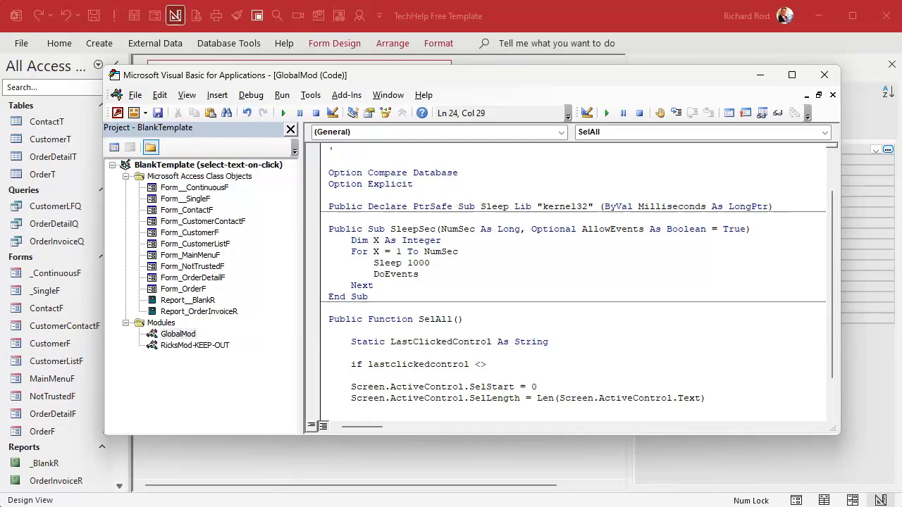
{"action": "type", "text": "screen"}
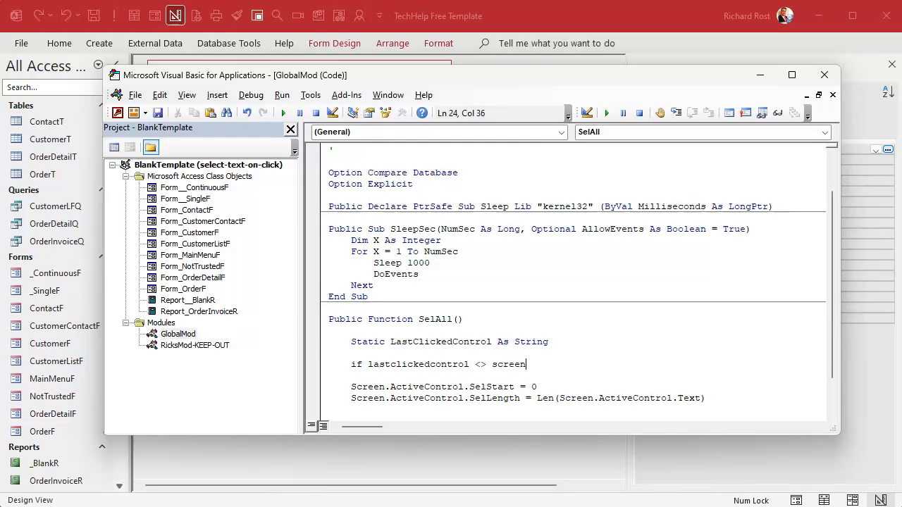
{"action": "type", "text": ".activeco"}
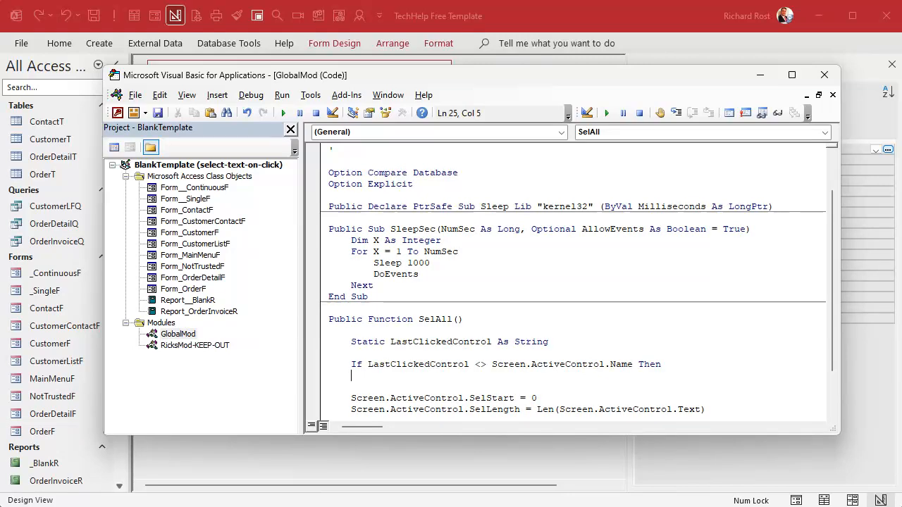
Step: Move both selection statements inside the If, close with End If, and record the control name
{"action": "double_click", "coordinate": [440, 342]}
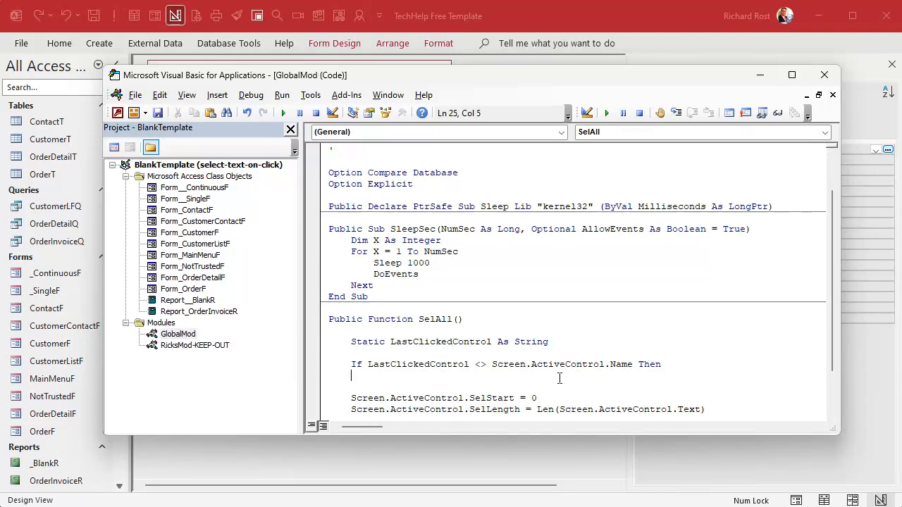
{"action": "left_click_drag", "start_coordinate": [351, 376], "coordinate": [703, 387]}
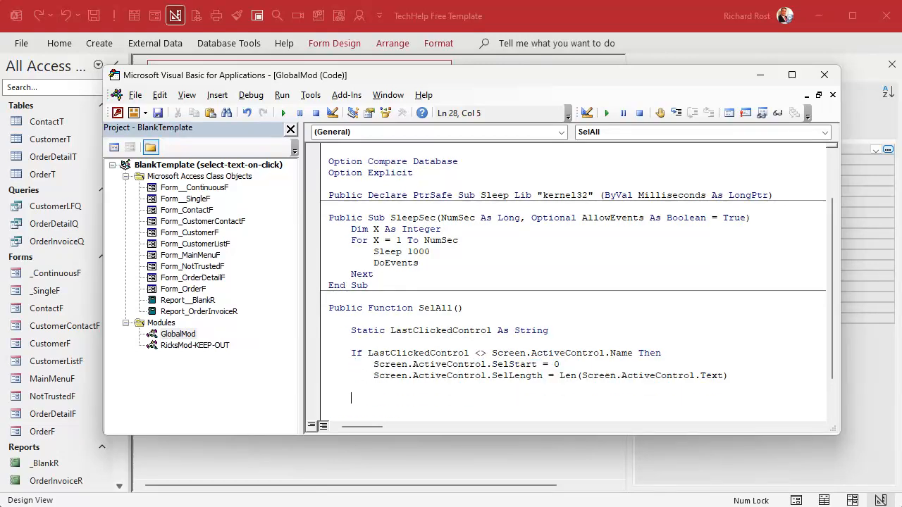
{"action": "type", "text": "End If"}
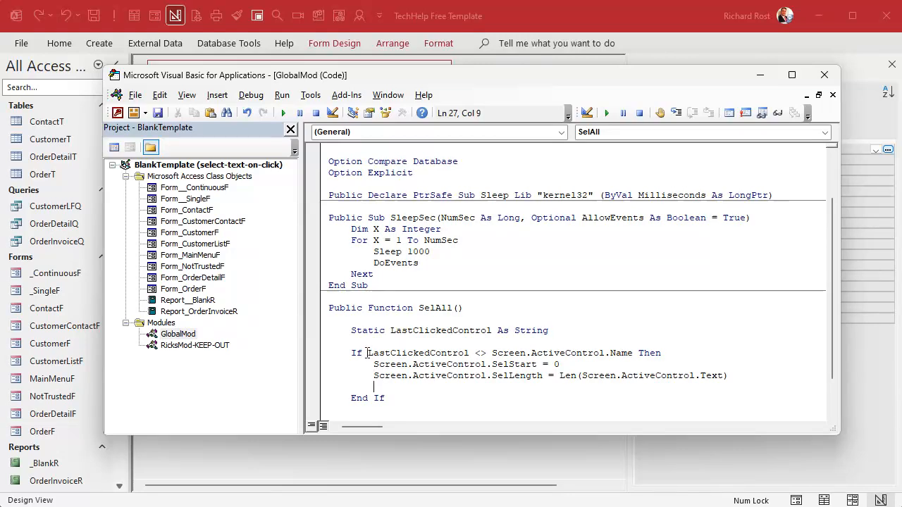
{"action": "left_click_drag", "start_coordinate": [367, 353], "coordinate": [632, 353]}
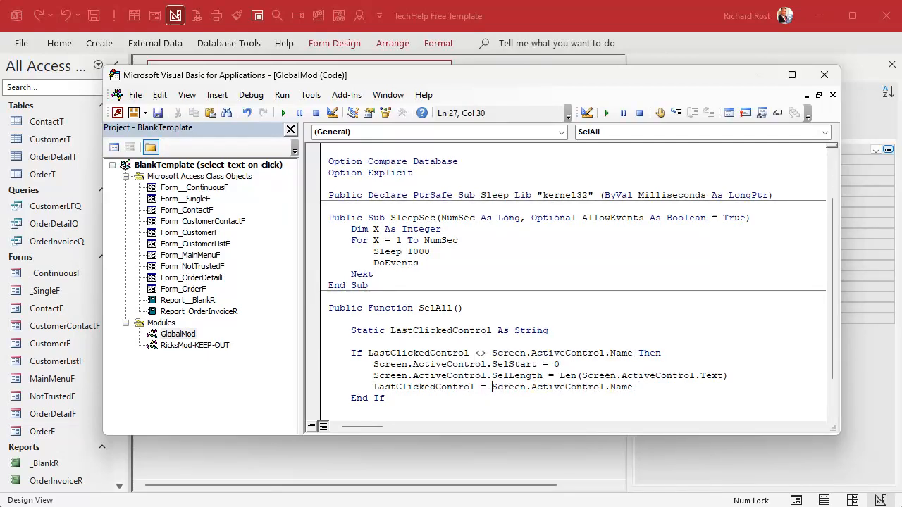
{"action": "left_click", "coordinate": [423, 308]}
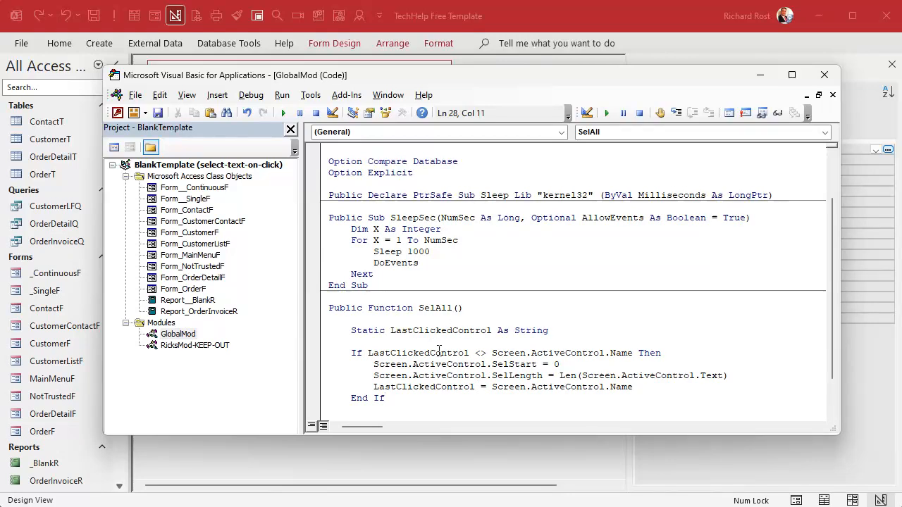
{"action": "double_click", "coordinate": [417, 353]}
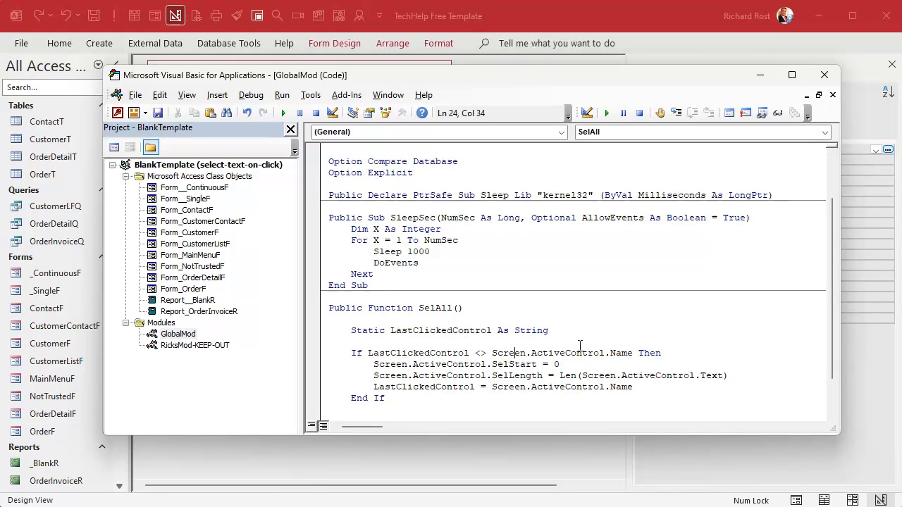
{"action": "double_click", "coordinate": [423, 387]}
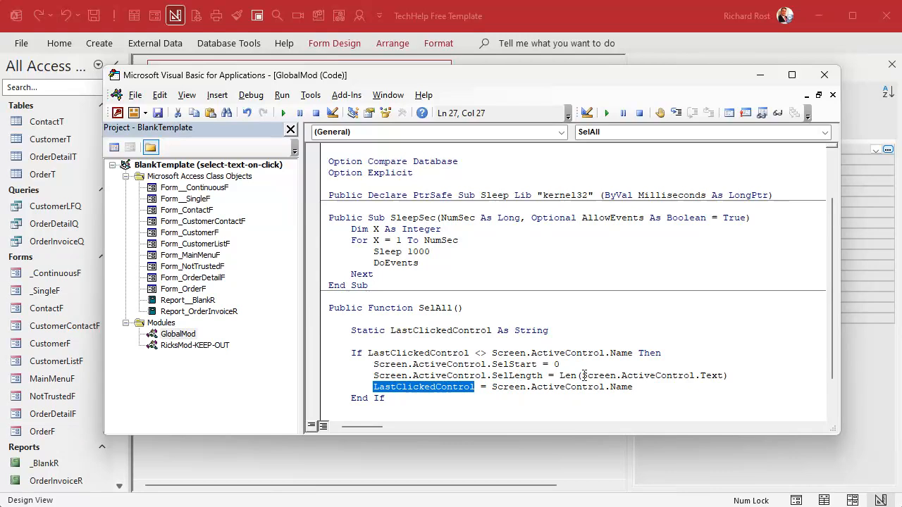
{"action": "mouse_move", "coordinate": [577, 303]}
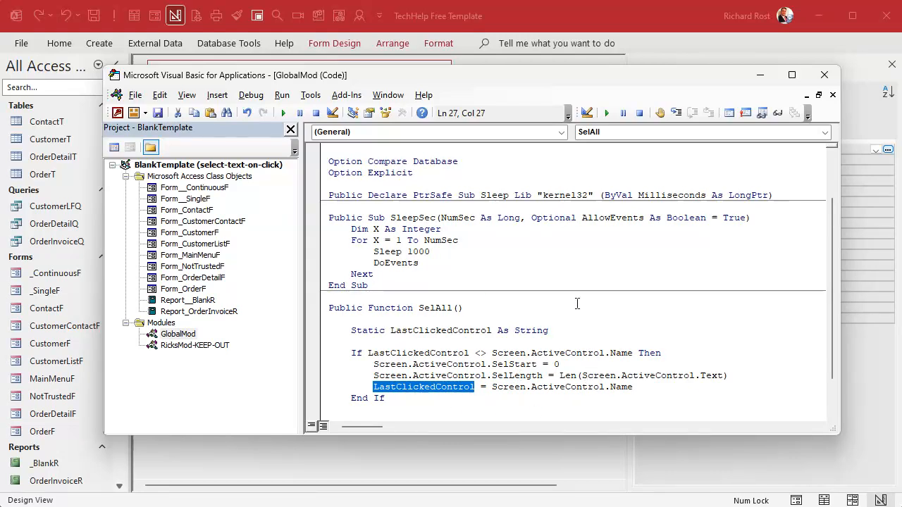
{"action": "mouse_move", "coordinate": [605, 155]}
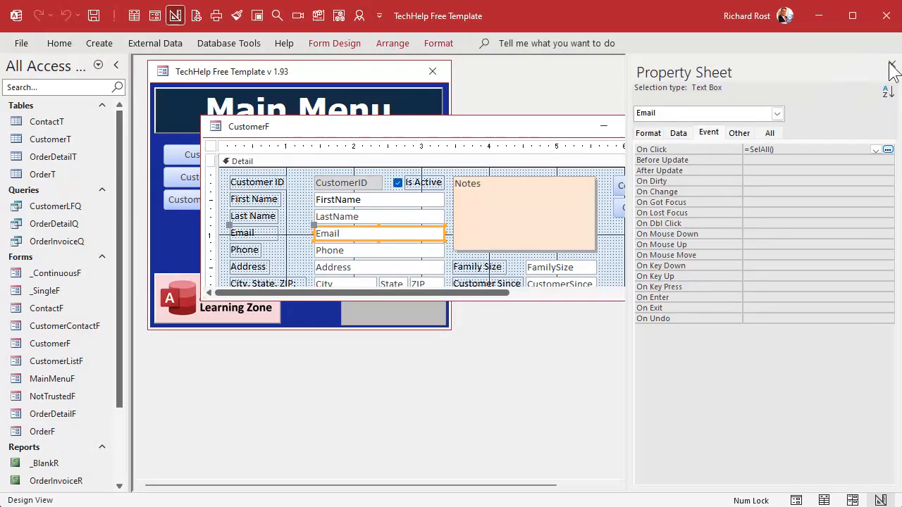
Step: Close design view, reopen Customers, and click Email, Phone and Address to test selection
{"action": "left_click", "coordinate": [603, 126]}
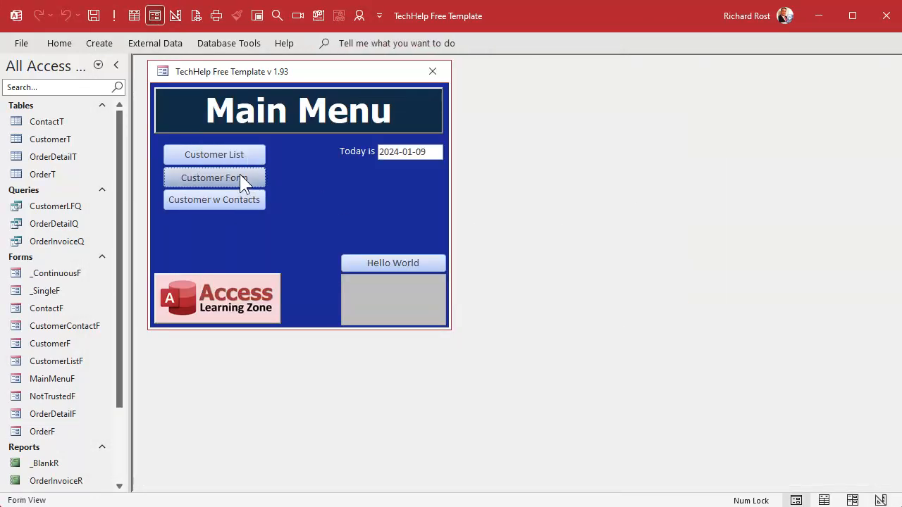
{"action": "left_click", "coordinate": [213, 178]}
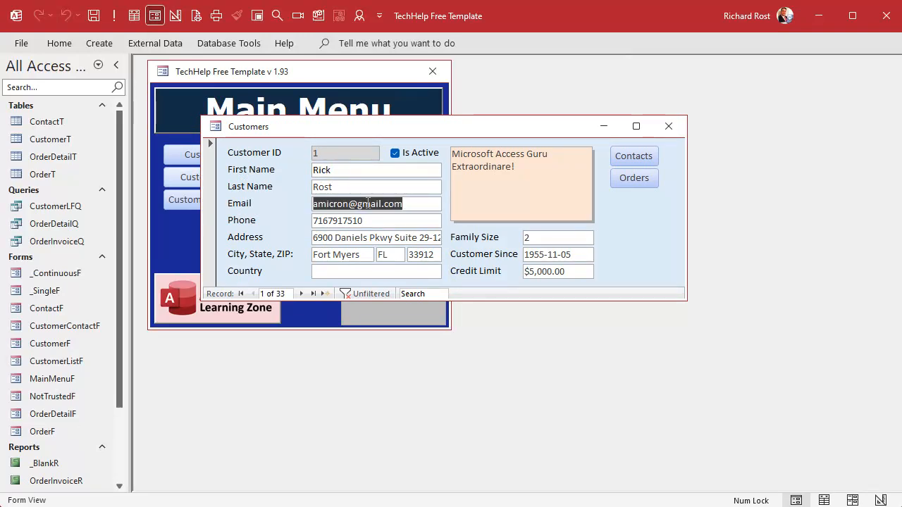
{"action": "left_click", "coordinate": [368, 204]}
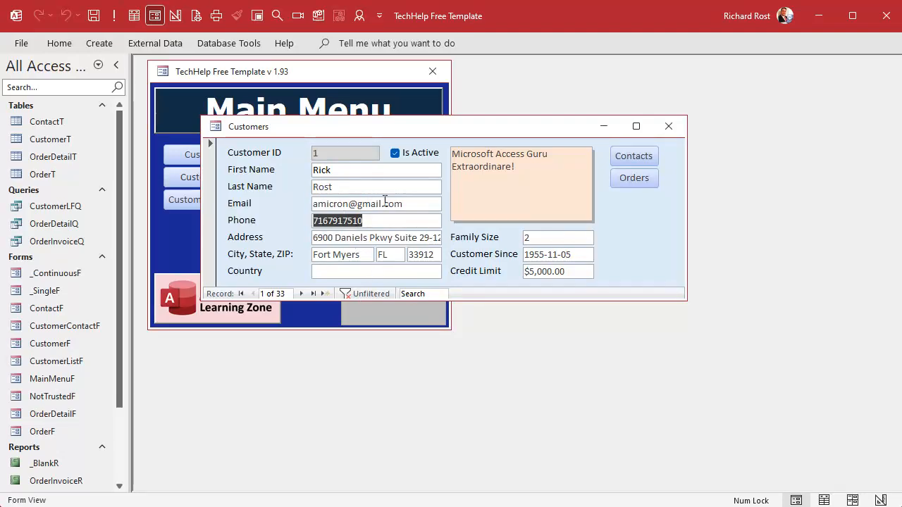
{"action": "left_click", "coordinate": [377, 238]}
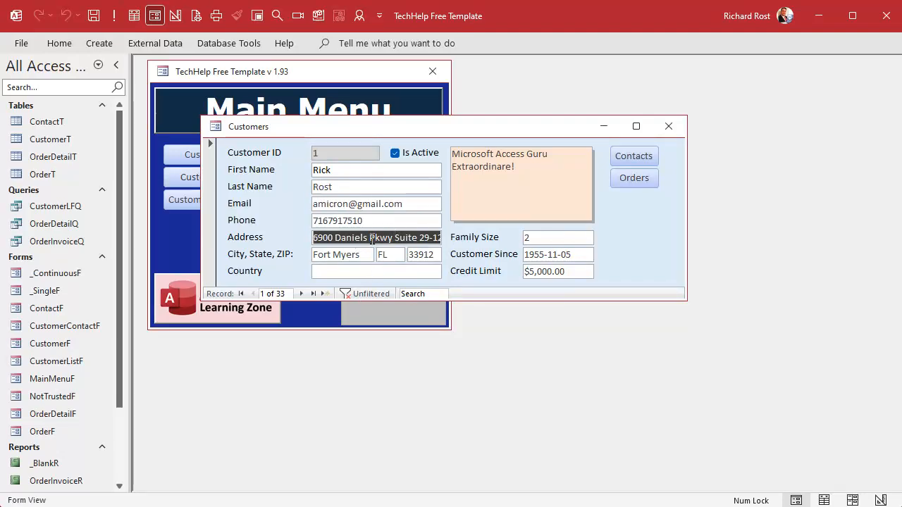
{"action": "left_click", "coordinate": [371, 237]}
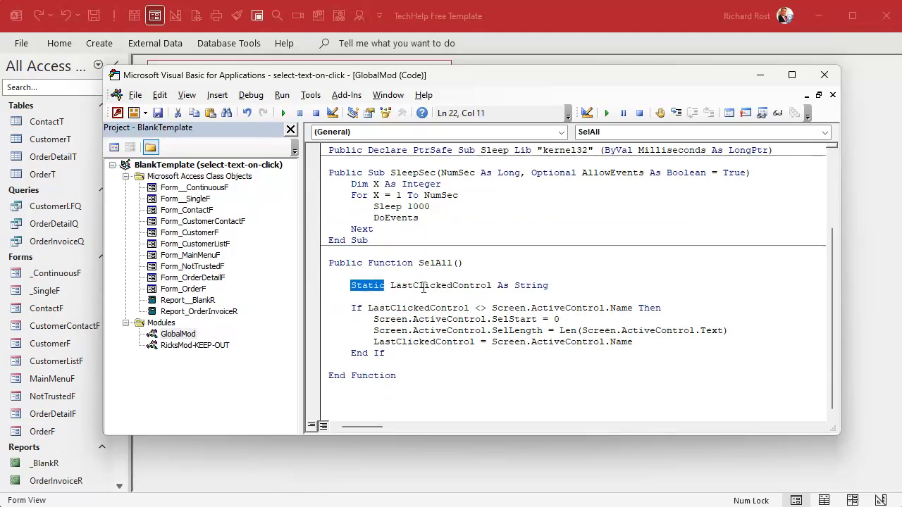
Step: Highlight the Static keyword in the LastClickedControl declaration
{"action": "double_click", "coordinate": [440, 285]}
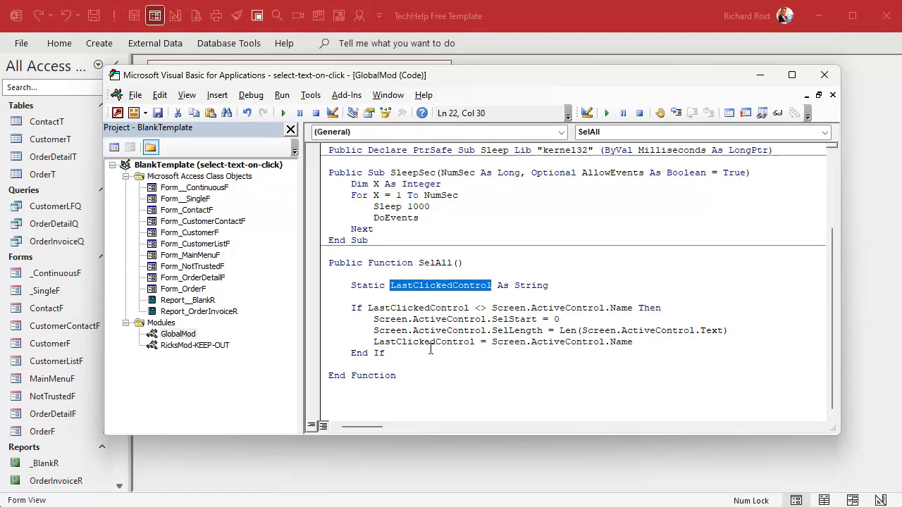
{"action": "mouse_move", "coordinate": [442, 346]}
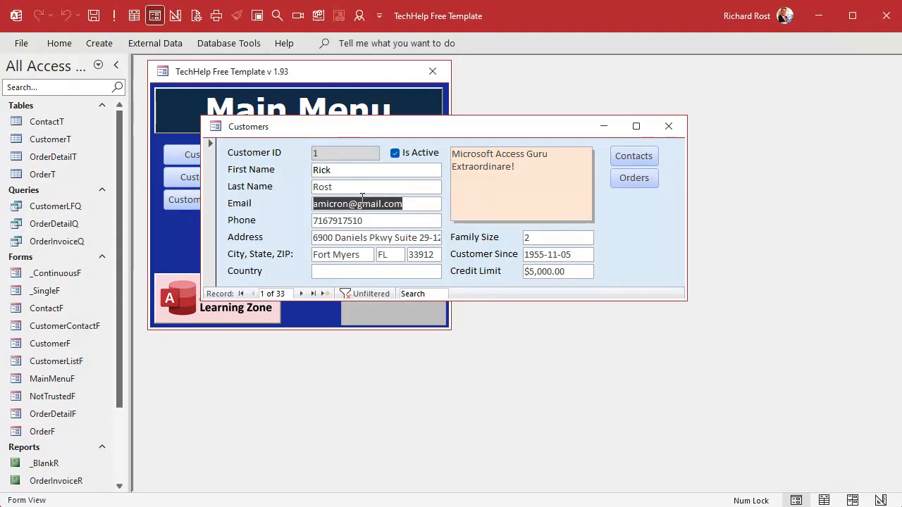
{"action": "left_click", "coordinate": [370, 204]}
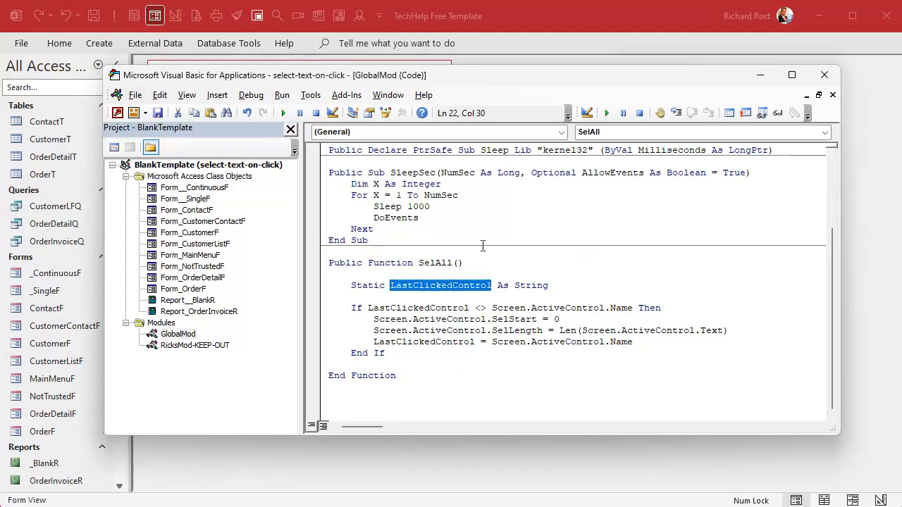
{"action": "left_click", "coordinate": [567, 358]}
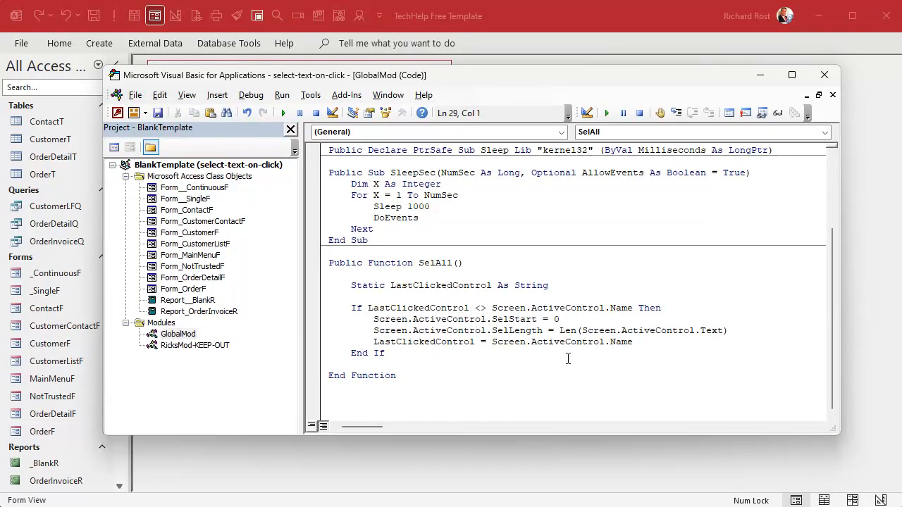
{"action": "left_click", "coordinate": [329, 364]}
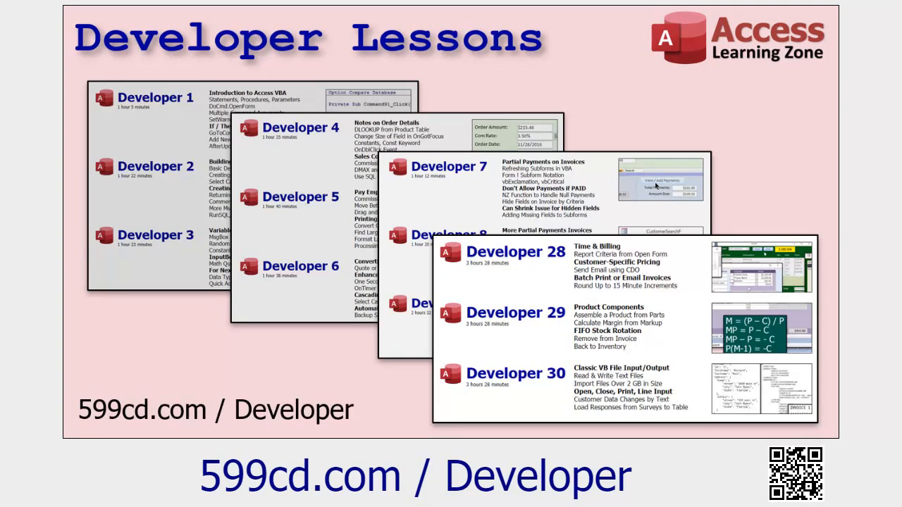
{"action": "mouse_move", "coordinate": [611, 273]}
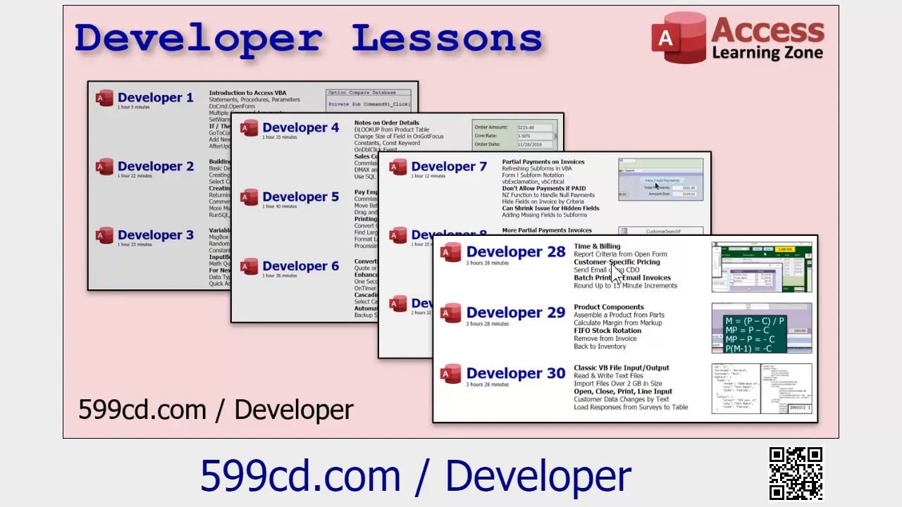
{"action": "mouse_move", "coordinate": [130, 134]}
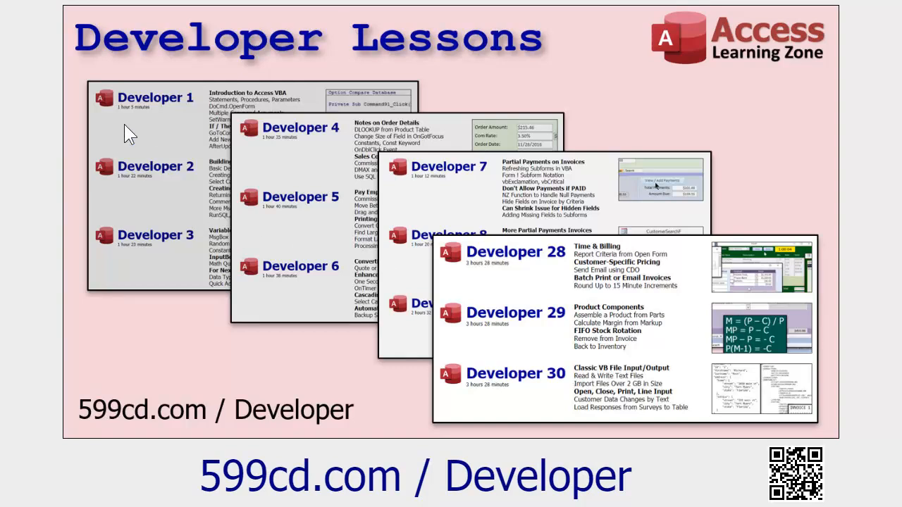
{"action": "mouse_move", "coordinate": [285, 106]}
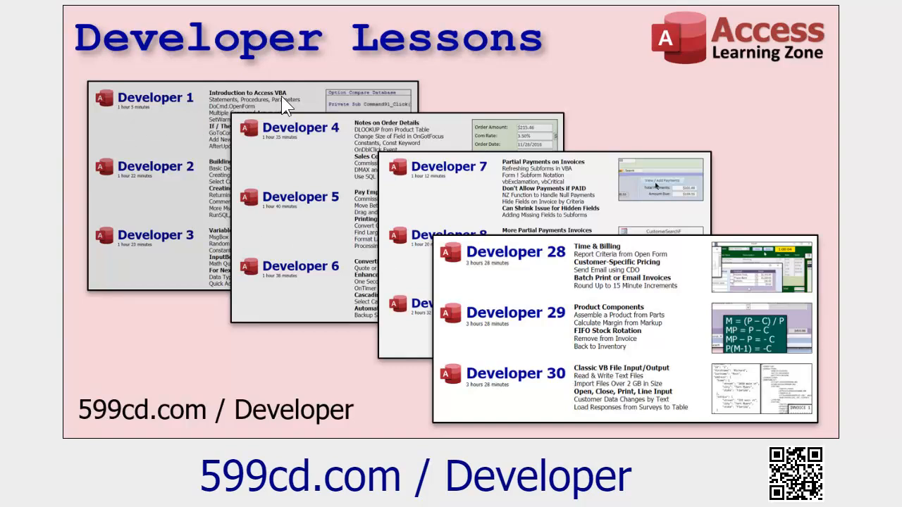
{"action": "mouse_move", "coordinate": [294, 104]}
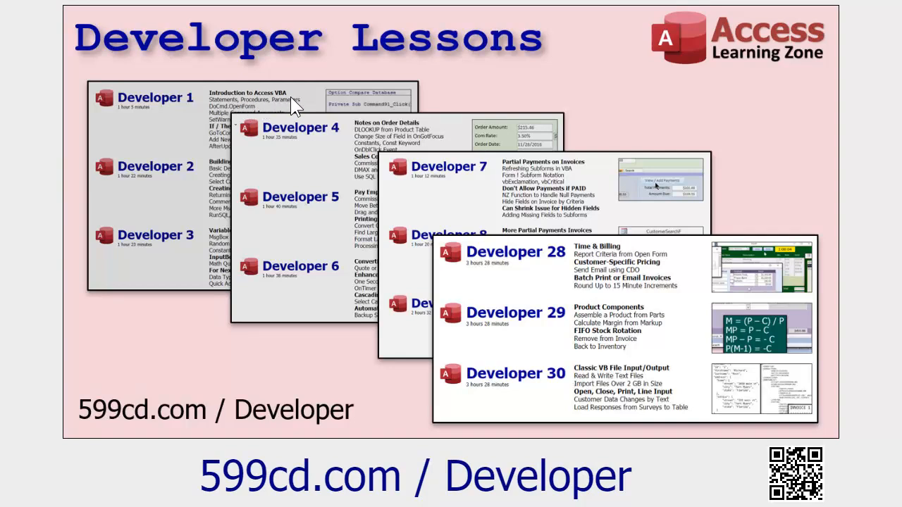
{"action": "mouse_move", "coordinate": [225, 173]}
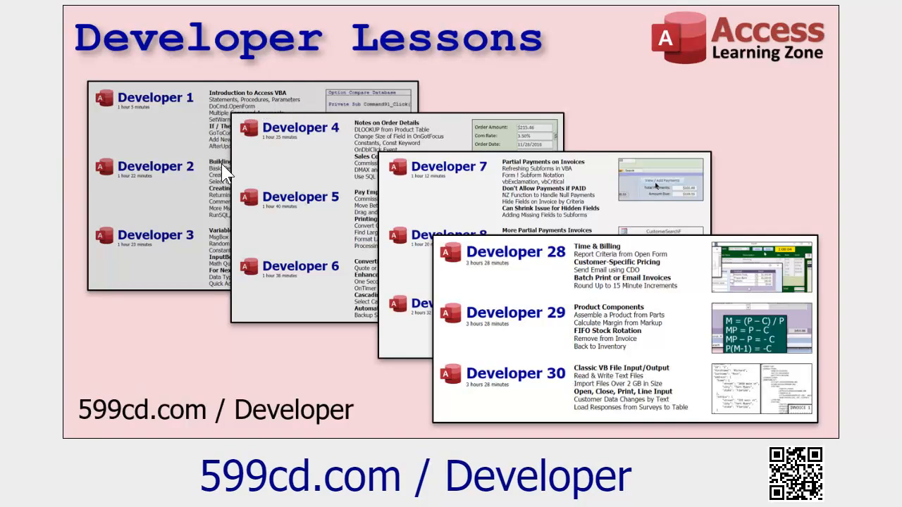
{"action": "mouse_move", "coordinate": [898, 310]}
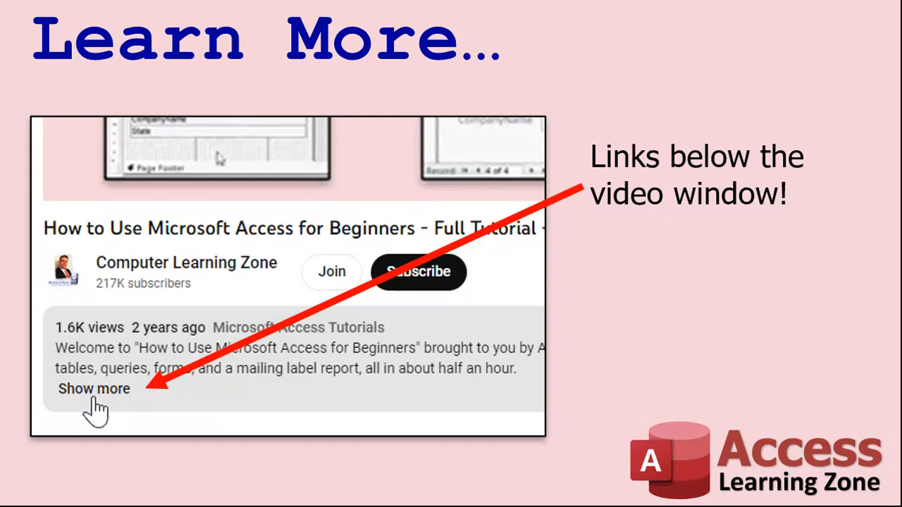
{"action": "mouse_move", "coordinate": [119, 411]}
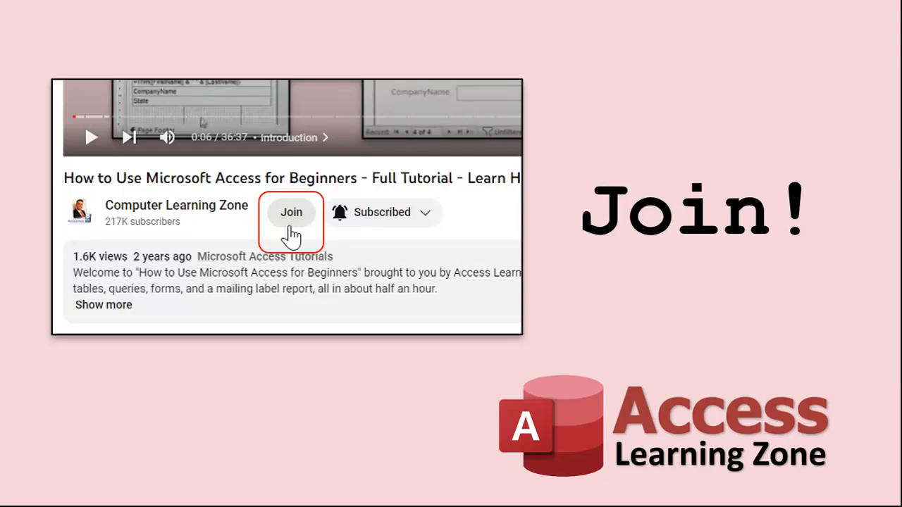
Step: Advance the slideshow to the Join slide showing channel membership tiers
{"action": "left_click", "coordinate": [291, 212]}
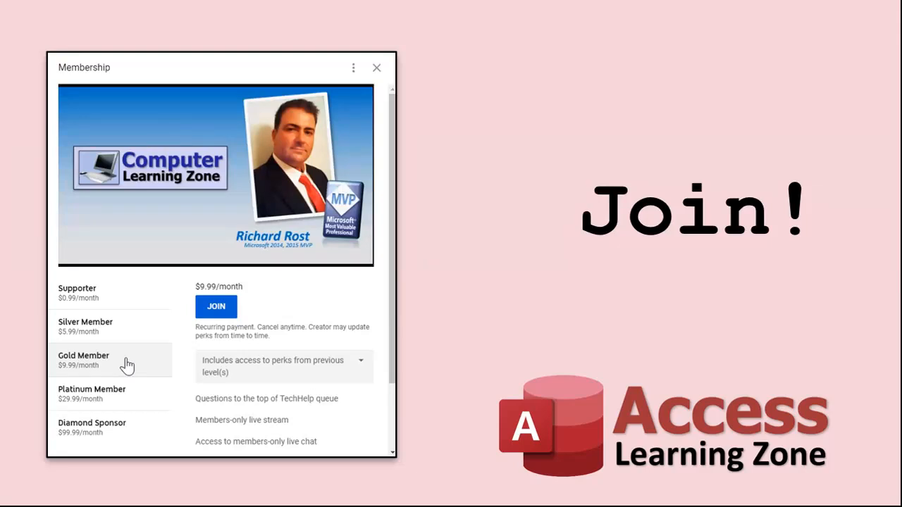